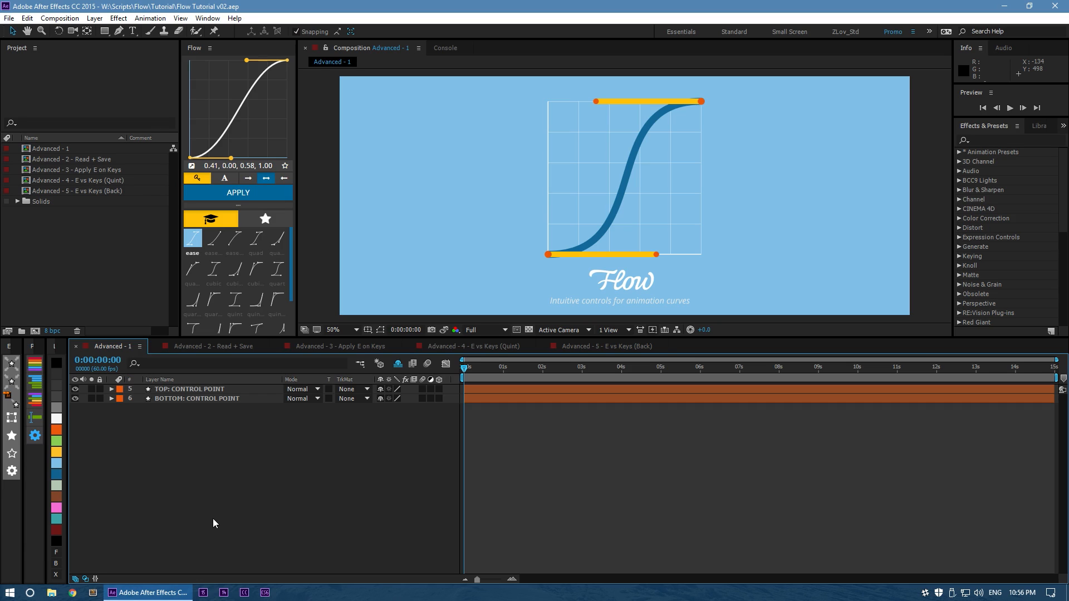
Switch to the Advanced - 2 - Read + Save composition to view Orange Solid 1's X Position curve.
left_click(211, 346)
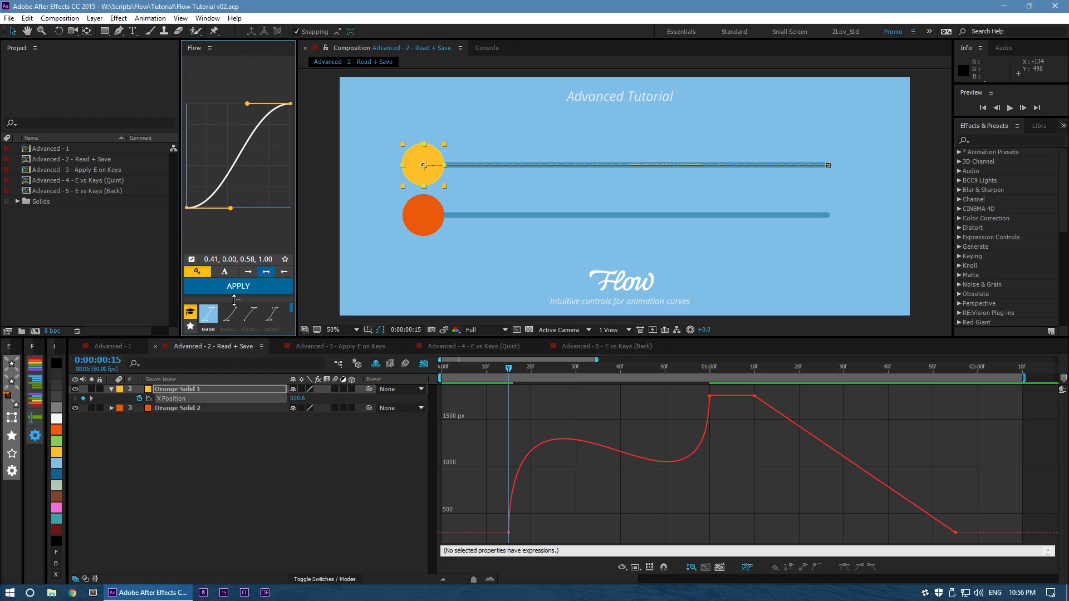
mouse_move(397, 321)
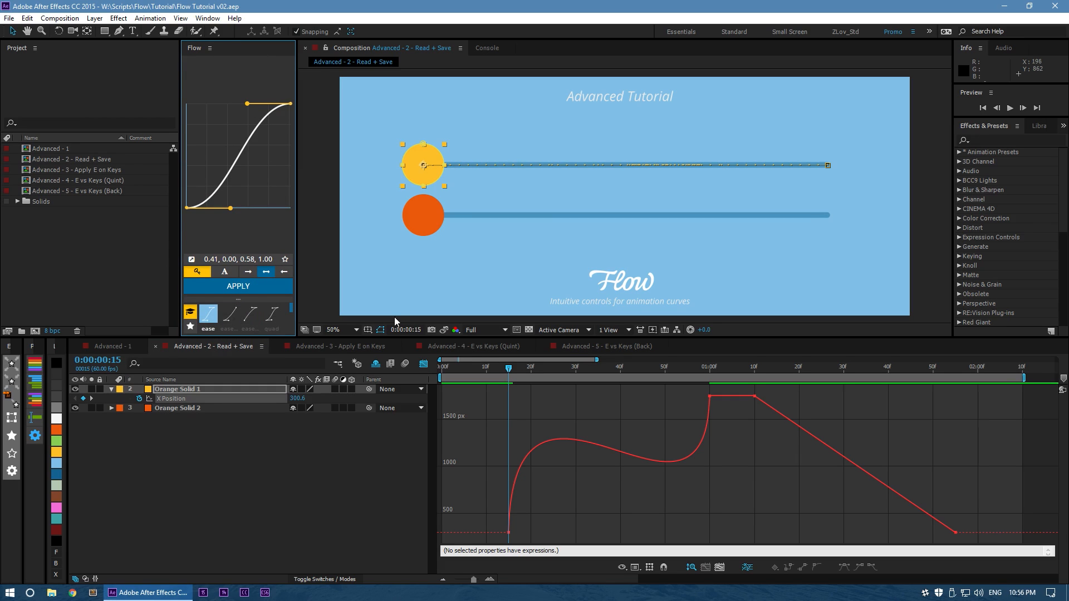
mouse_move(504, 451)
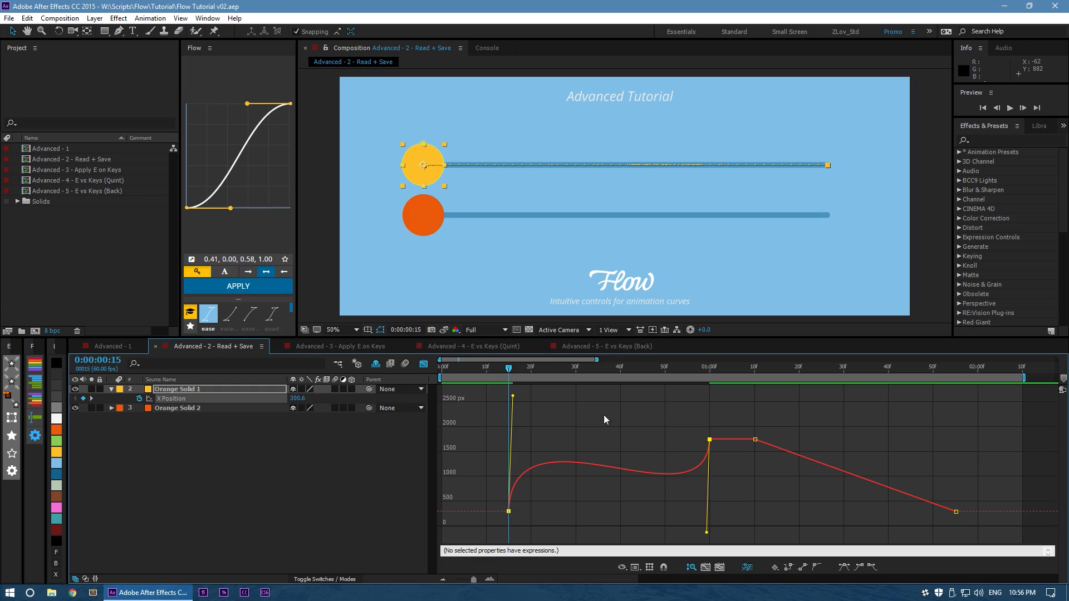
Read the X Position keyframe curve into Flow and apply a smooth ease to it.
left_click(192, 259)
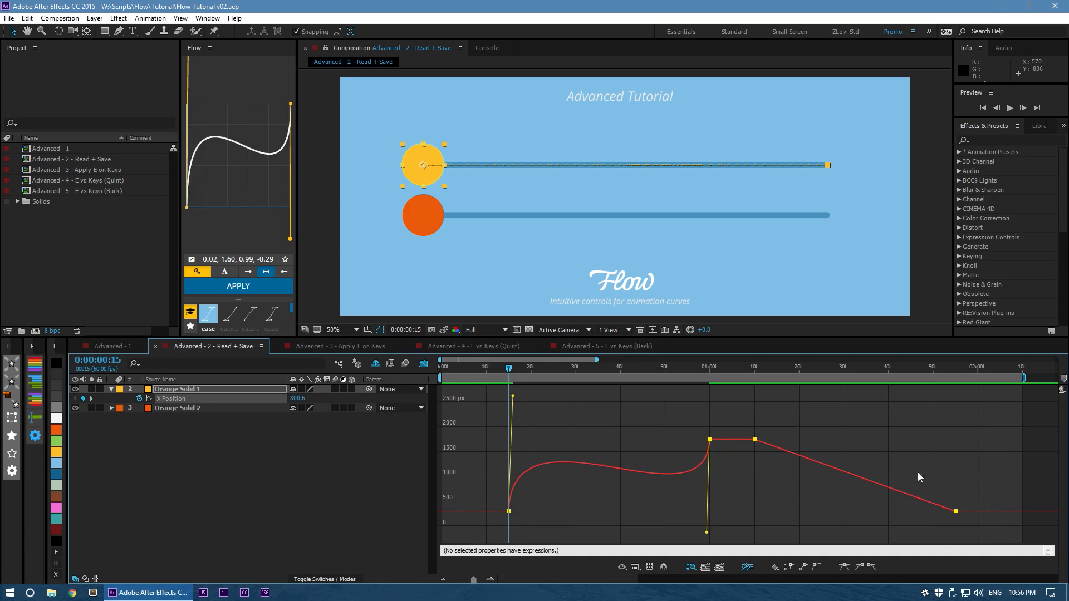
left_click(192, 259)
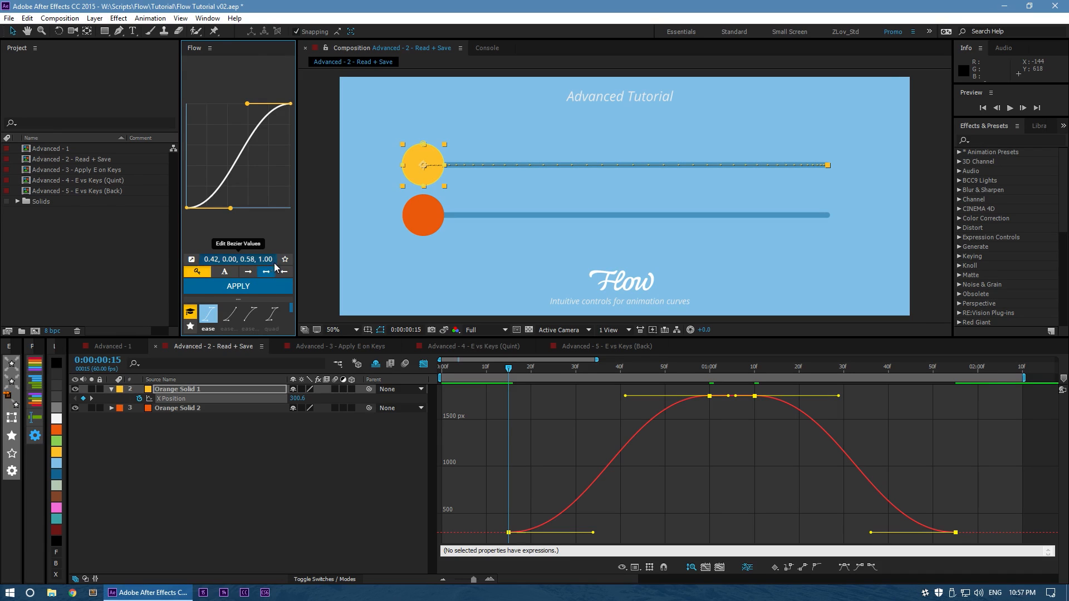
Enter curve values 0.57, -0.23, 0.49, 1.00, then save it as Flow preset 'Dragontail'.
left_click(238, 259)
type("0.57, -0.23, 0.49, 1.00")
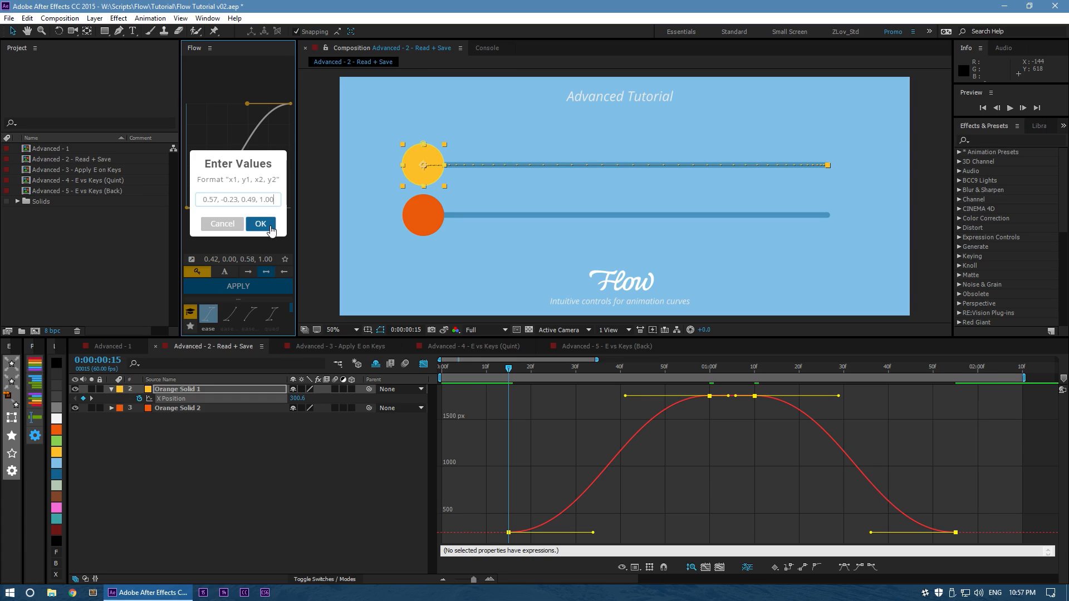
left_click(260, 224)
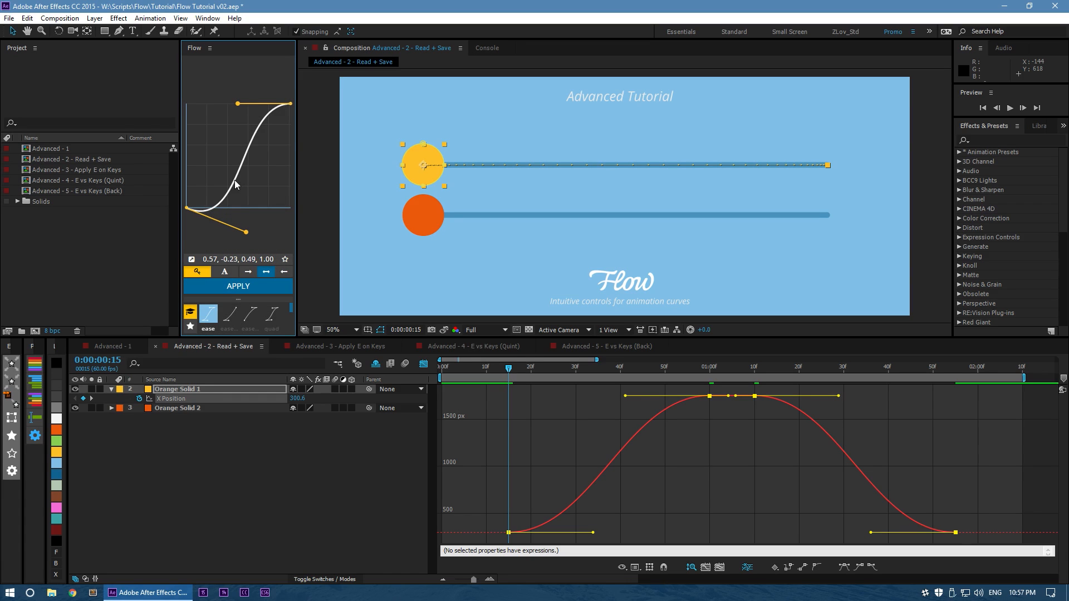
mouse_move(187, 233)
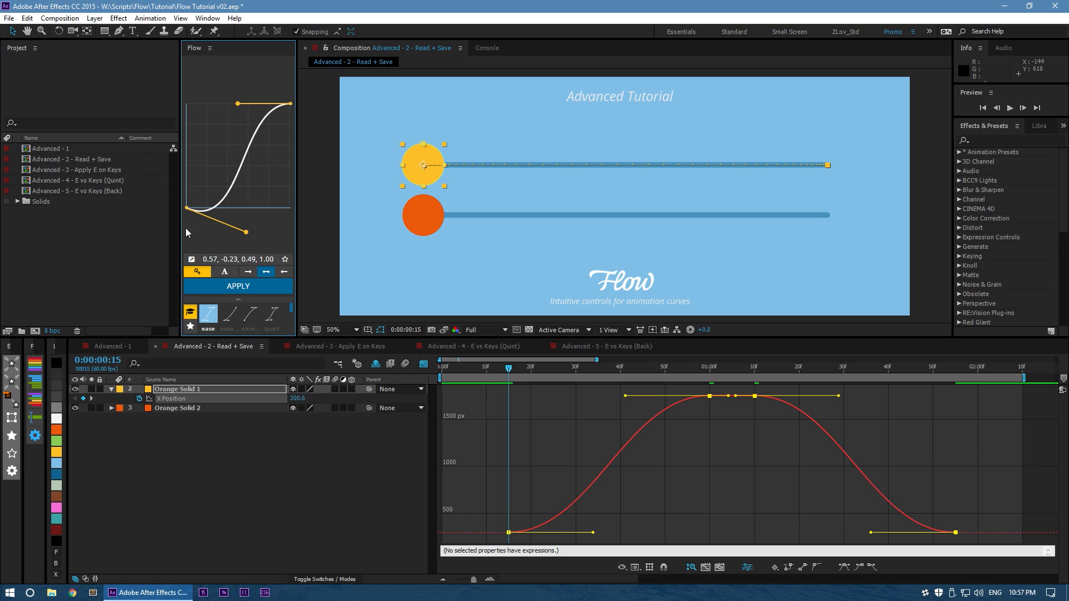
mouse_move(267, 163)
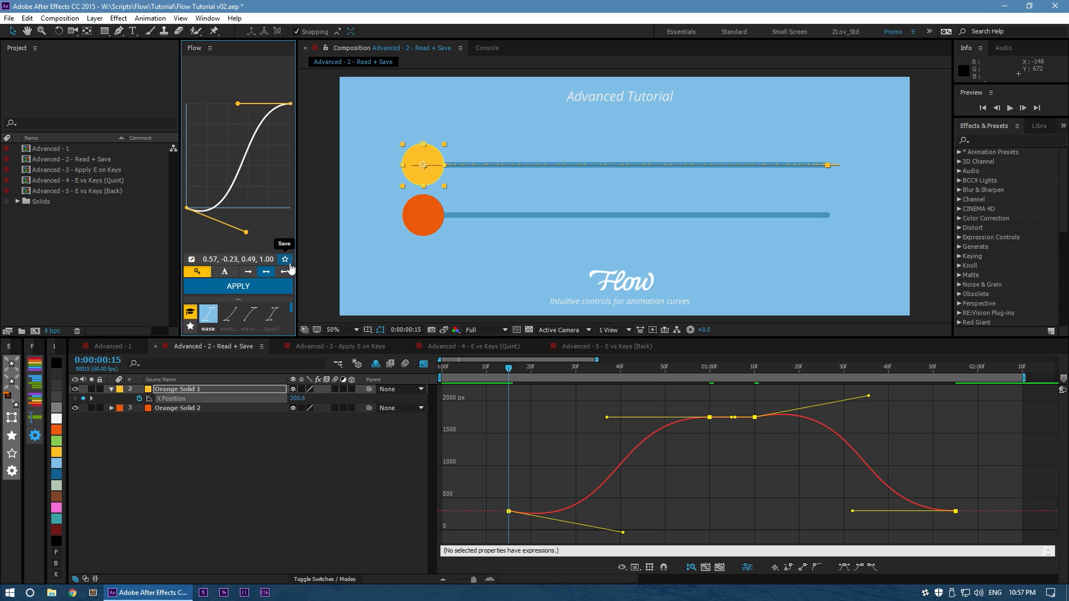
left_click(284, 259)
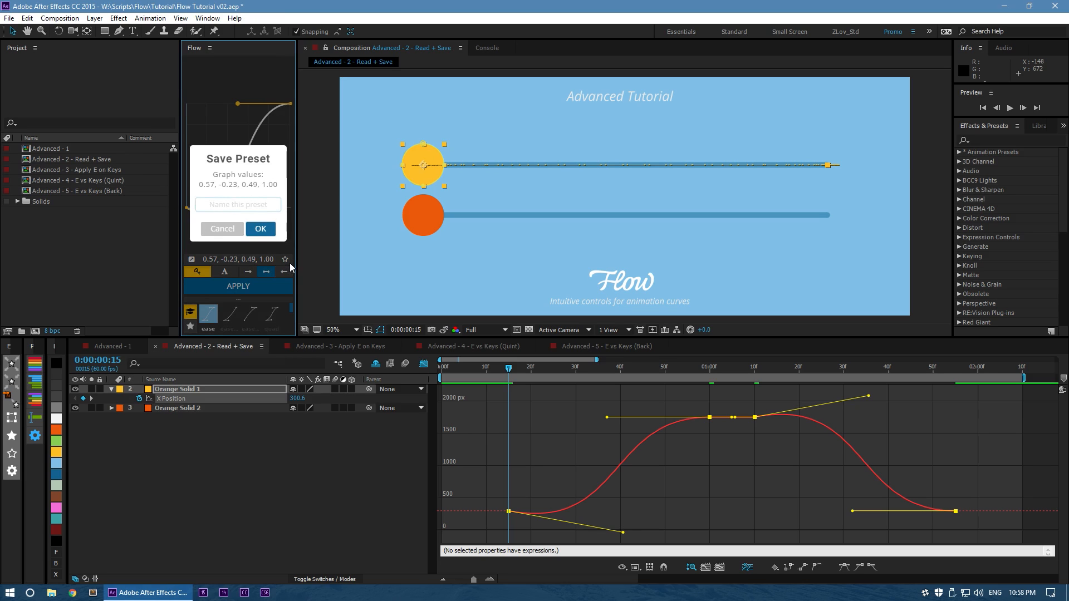
type("Dragontail")
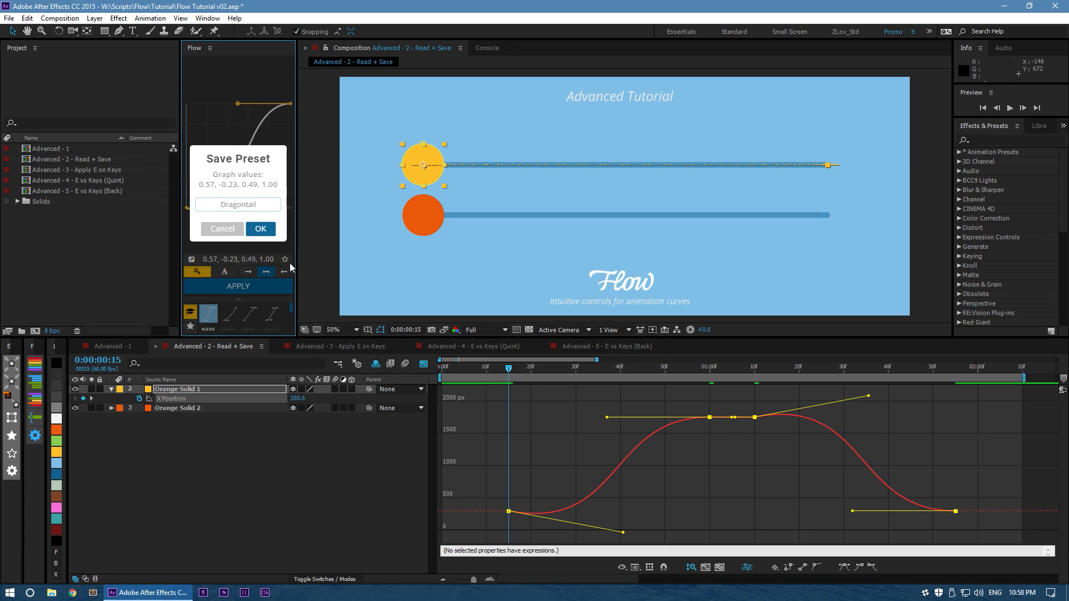
left_click(260, 229)
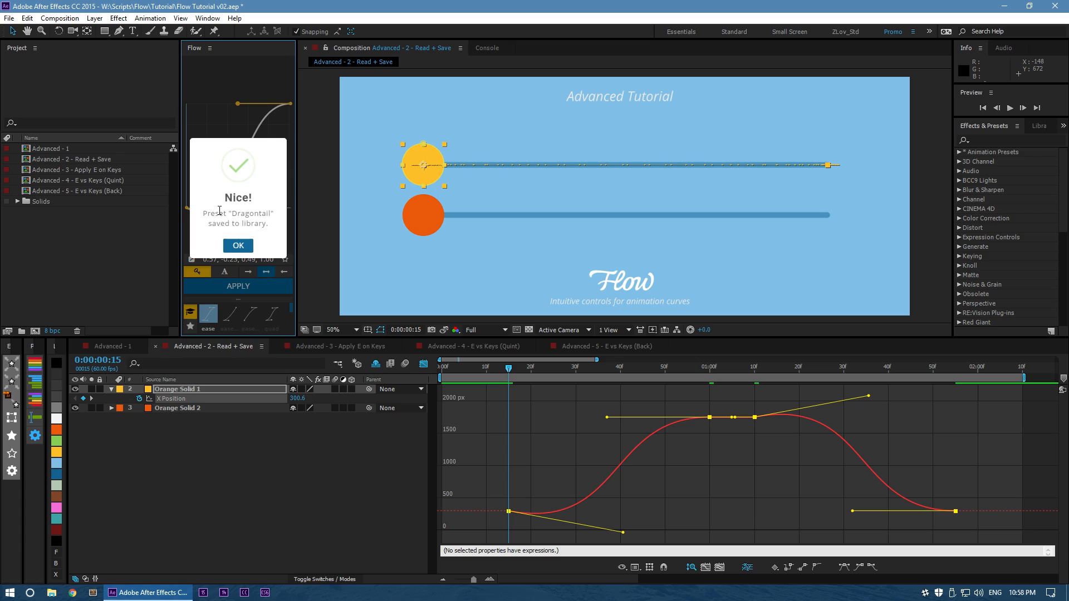
left_click(237, 245)
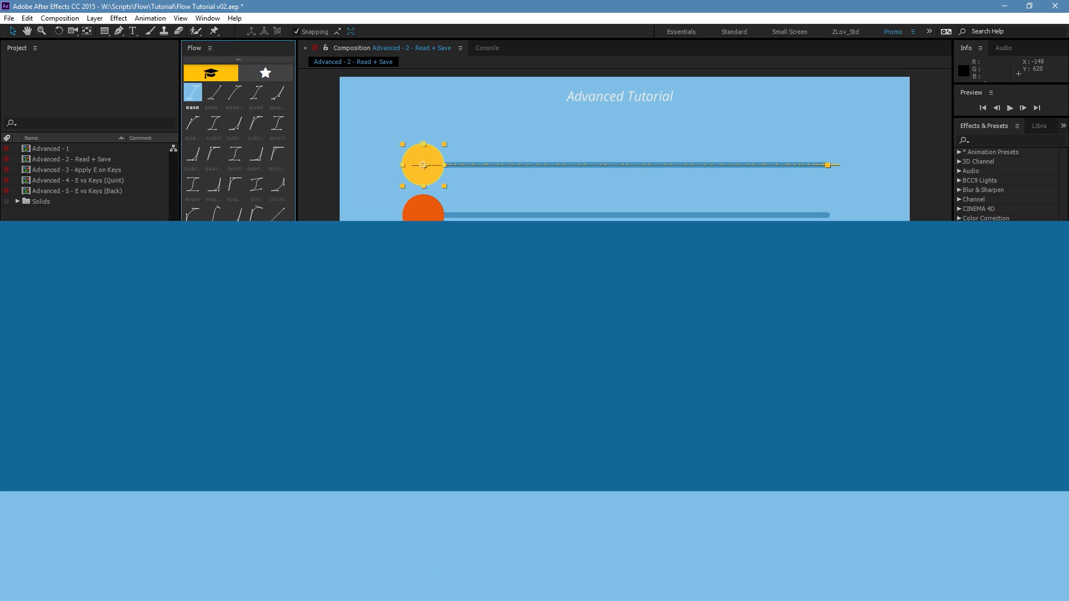
Open Flow's library of user-saved curves and sort it by date.
left_click(265, 73)
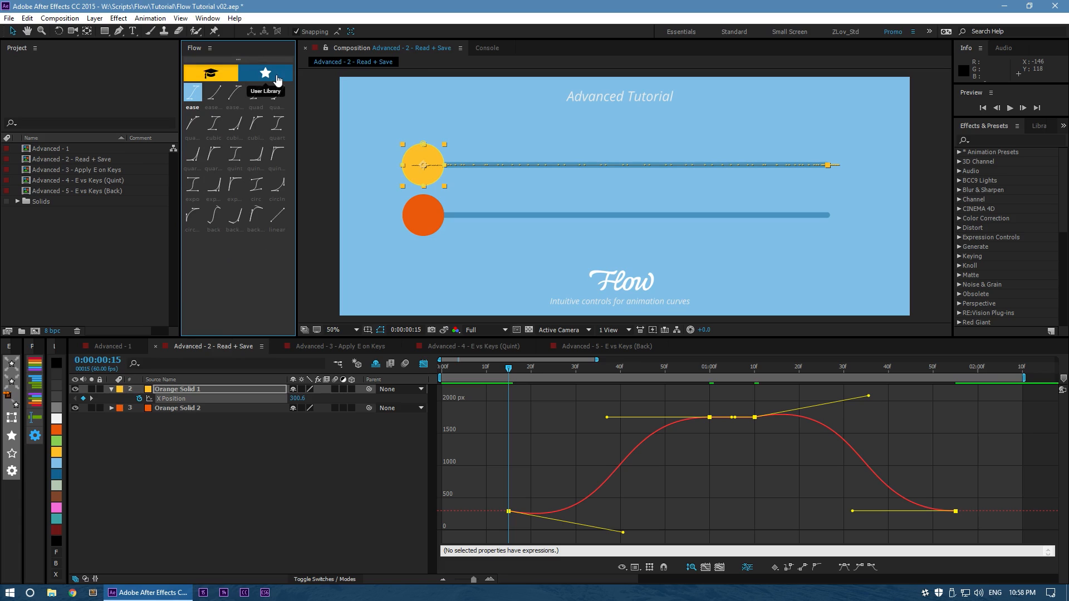
left_click(266, 73)
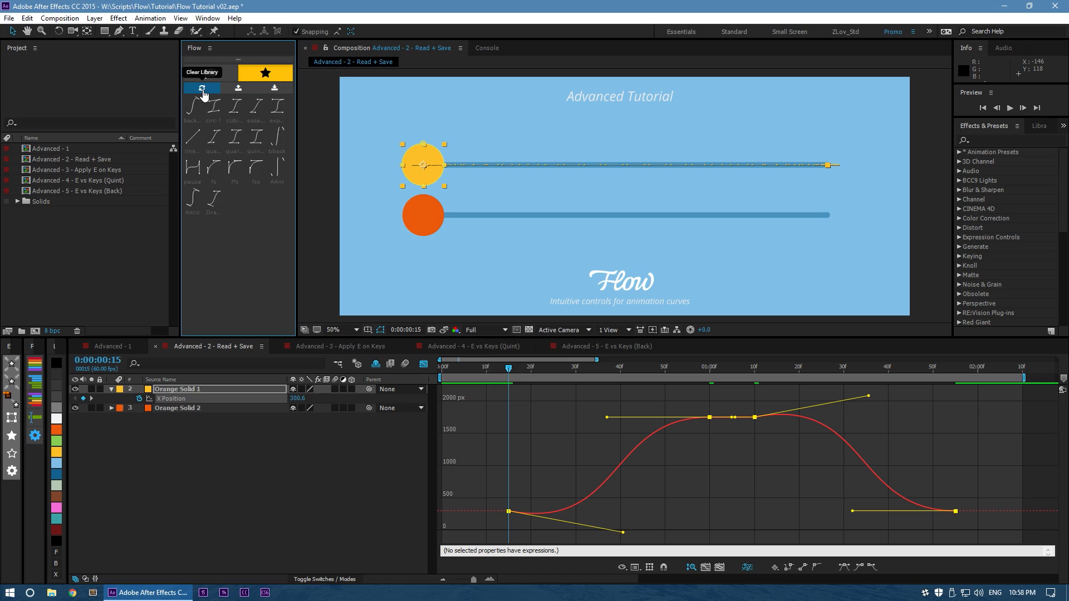
mouse_move(238, 89)
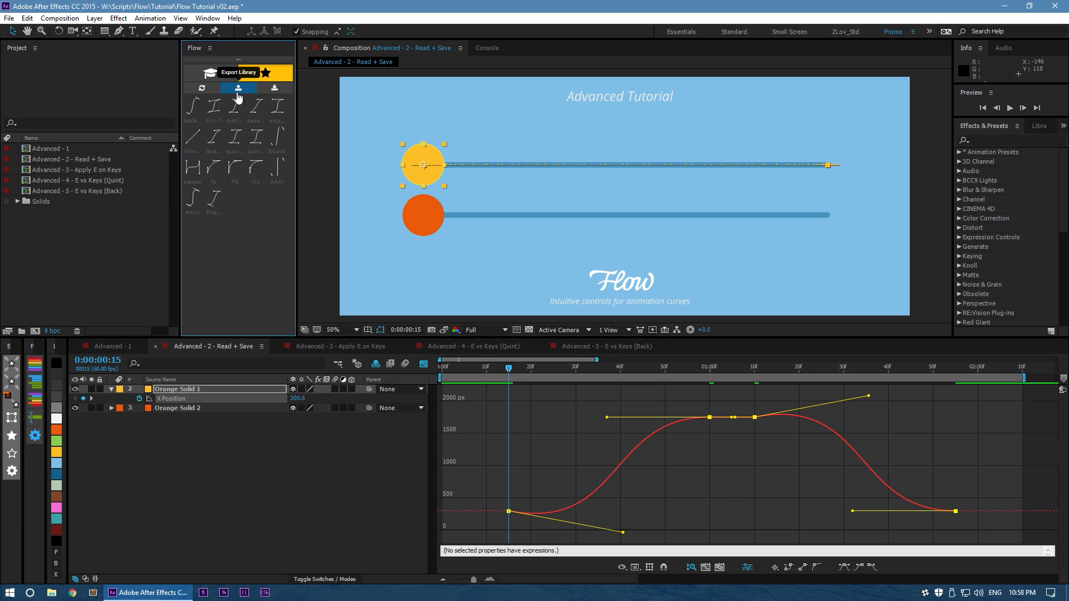
mouse_move(274, 89)
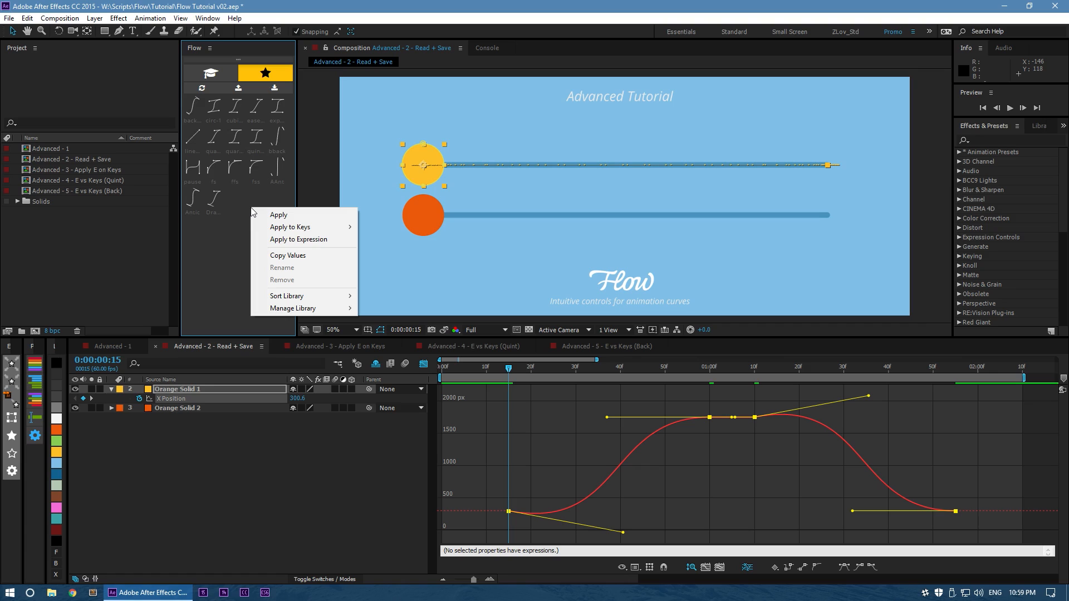
mouse_move(281, 272)
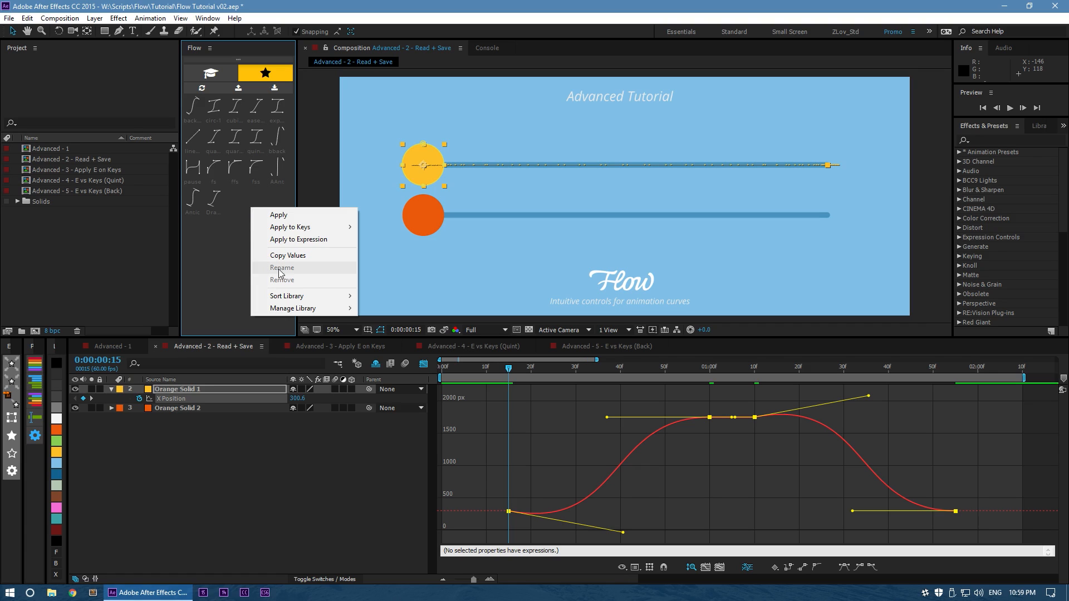
mouse_move(266, 279)
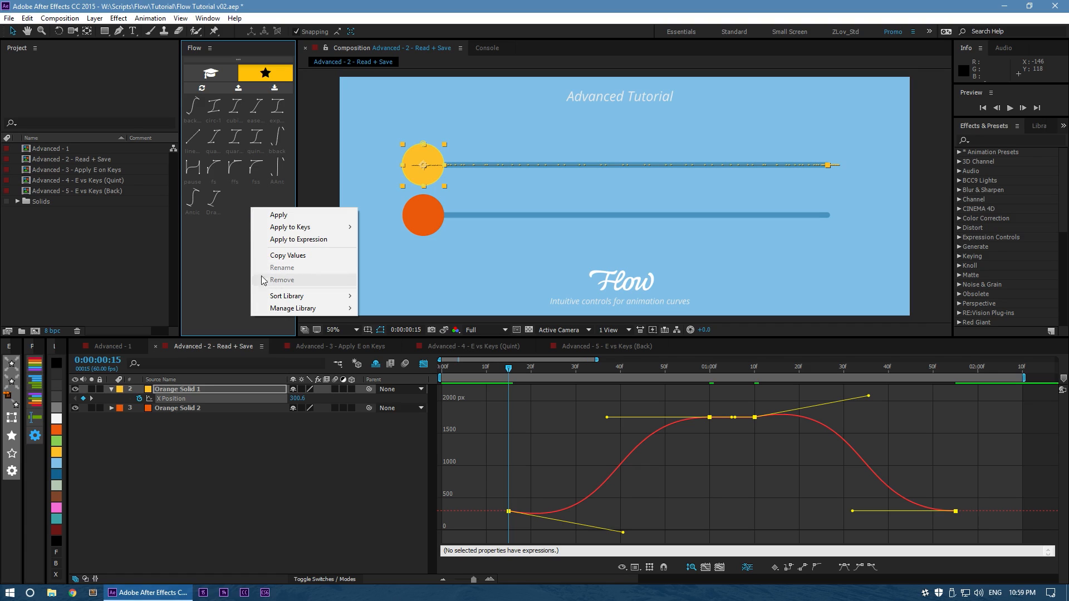
mouse_move(243, 299)
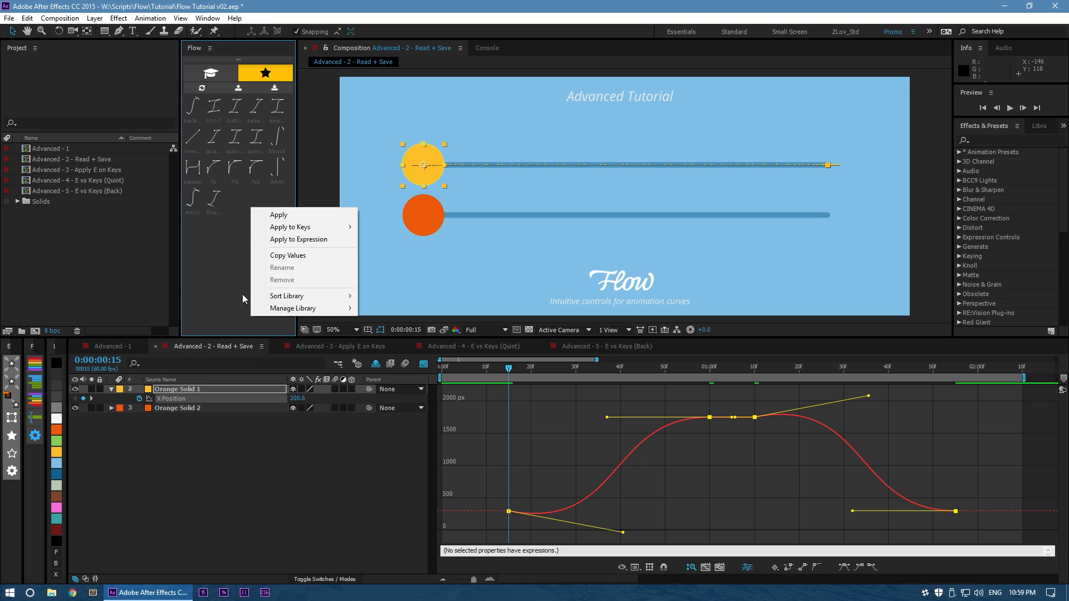
mouse_move(287, 296)
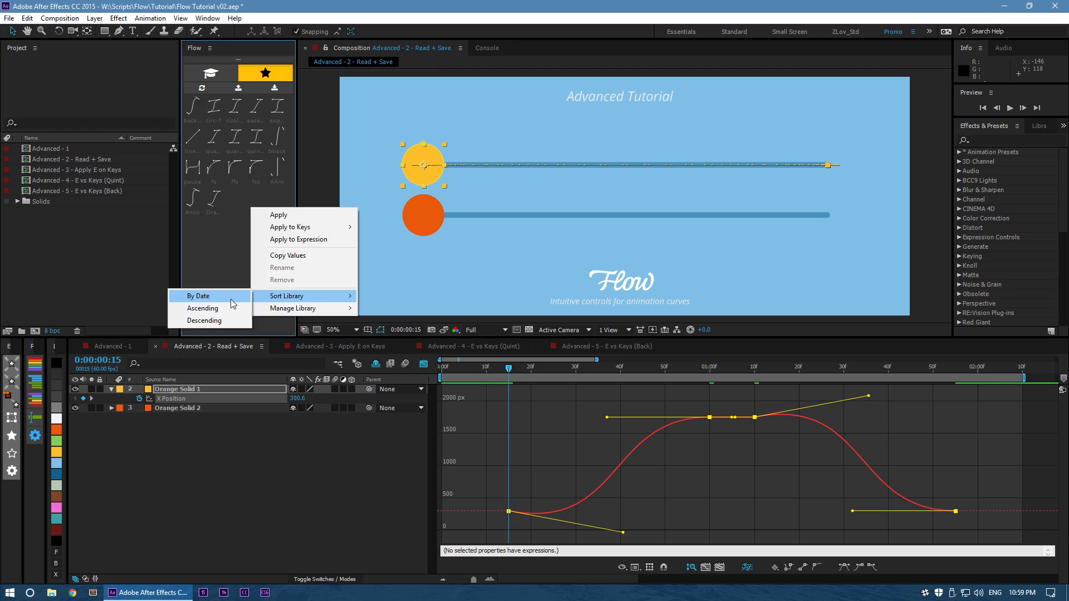
left_click(340, 346)
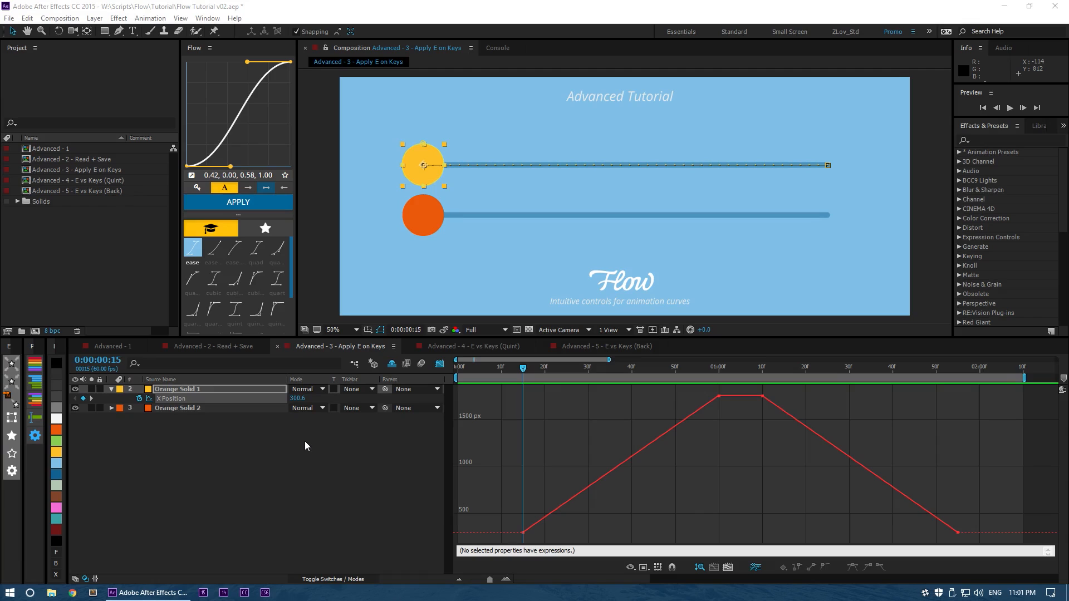
mouse_move(239, 187)
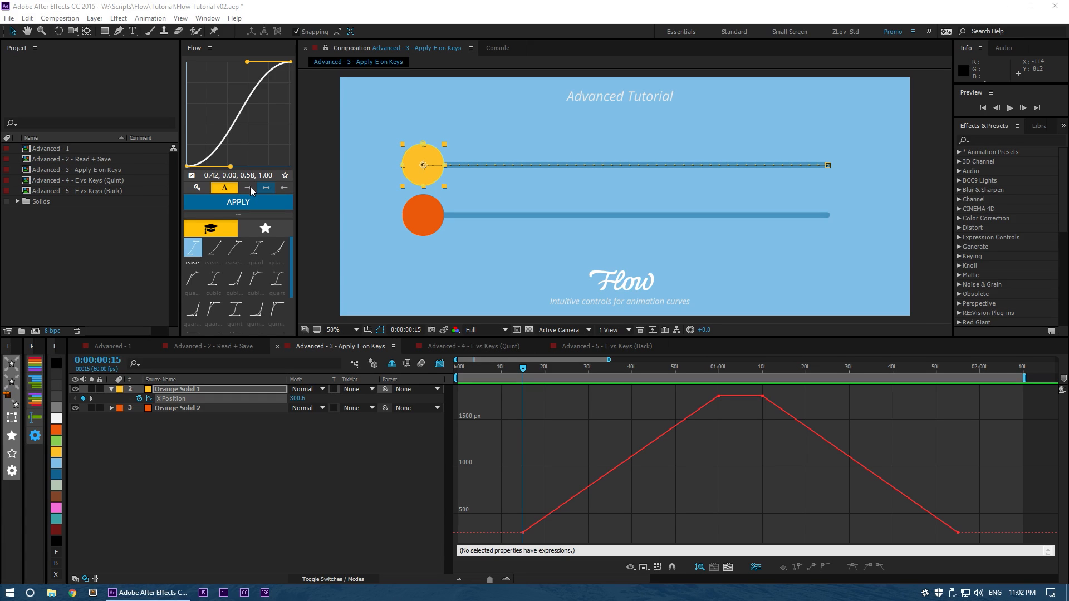
mouse_move(192, 255)
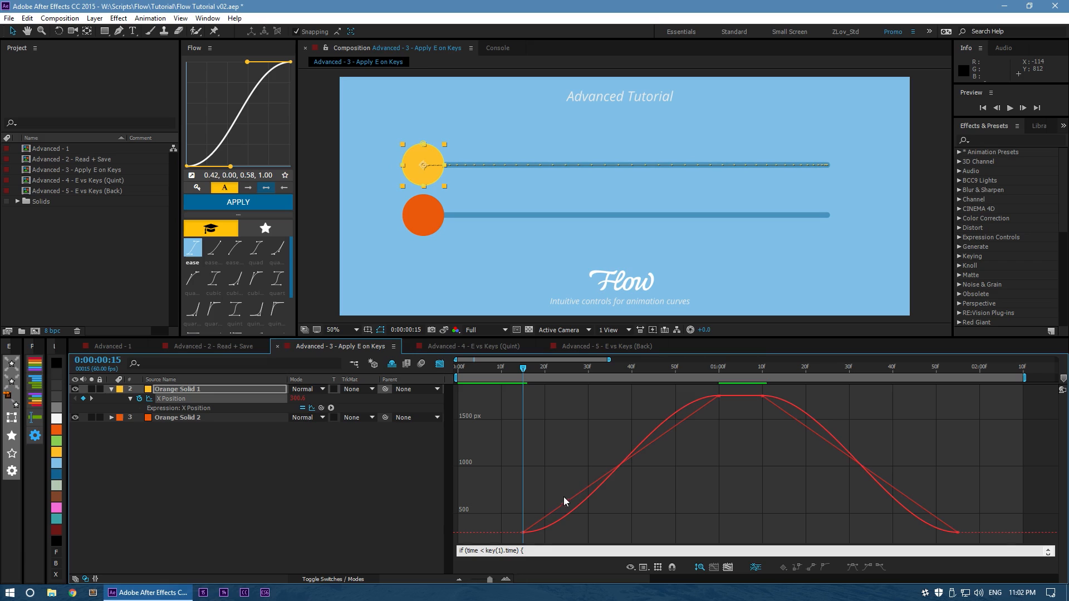
mouse_move(524, 534)
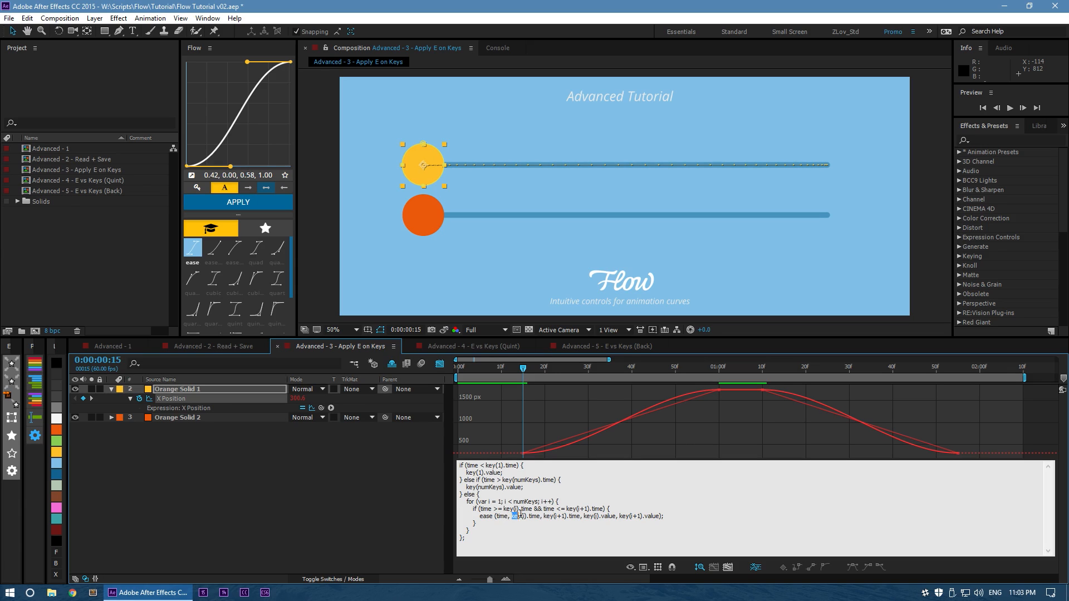
Select the easeQuint code in Orange Solid 1's X Position expression.
left_click_drag(512, 516, 582, 516)
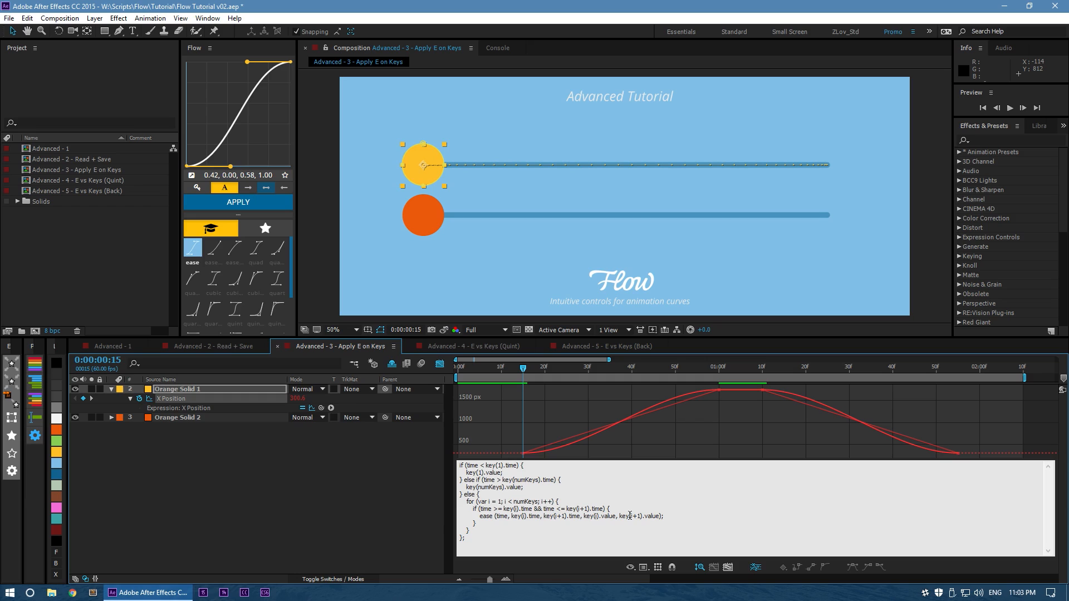
key("ctrl+a")
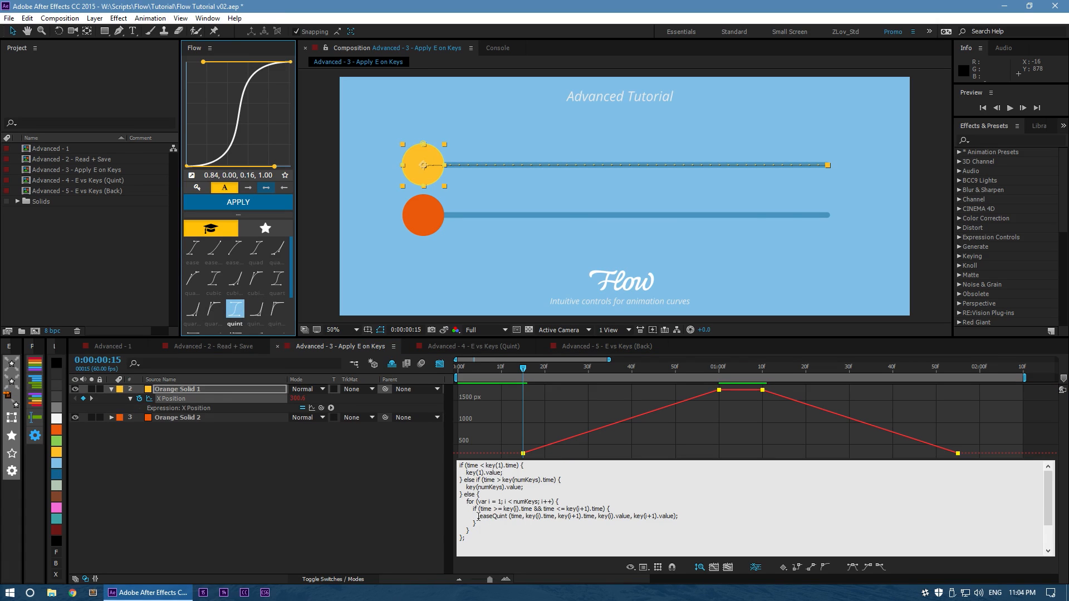
Compare the easeQuint and customBezier expressions, then add the quint function expression to X Position.
double_click(493, 517)
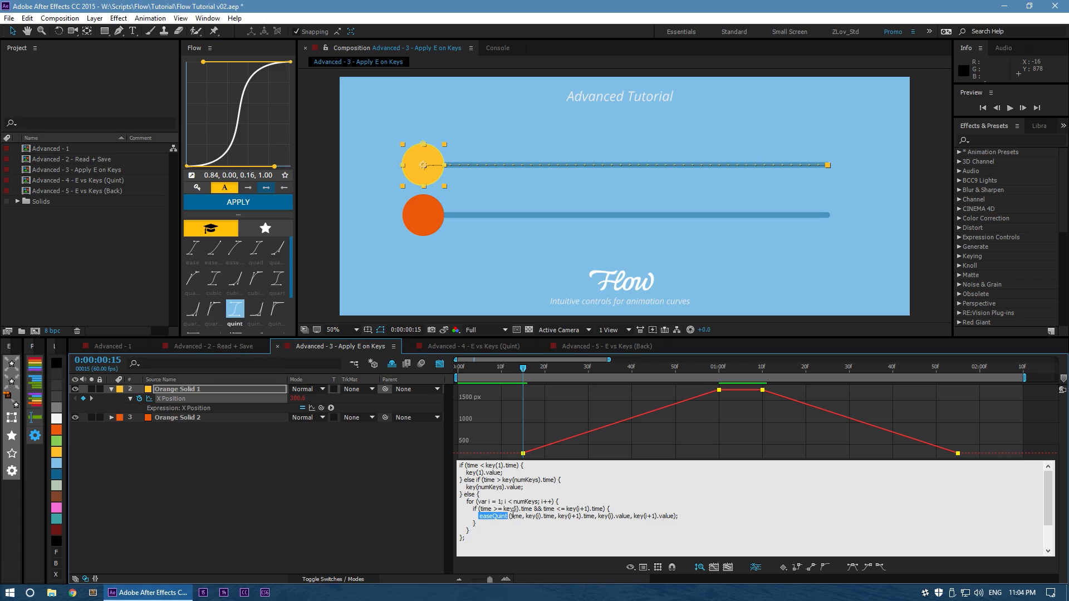
scroll("down", 3)
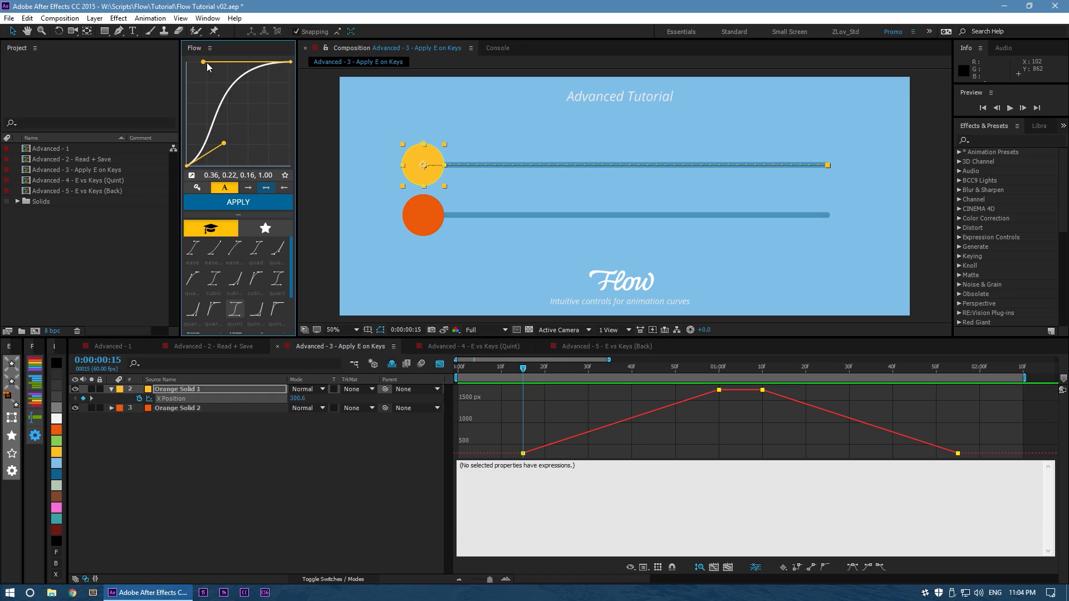
left_click(237, 202)
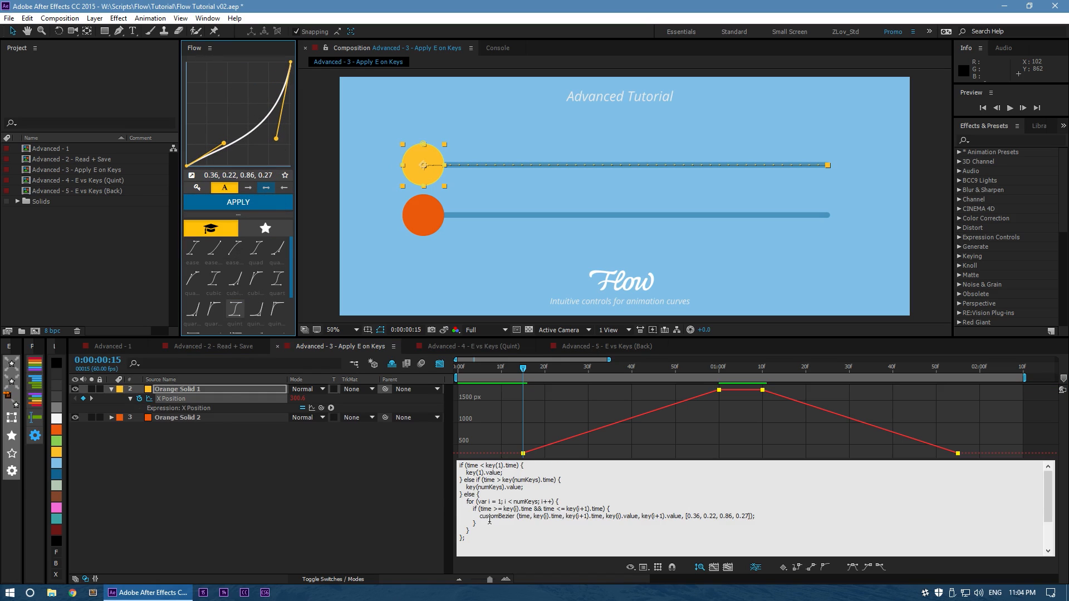
double_click(497, 515)
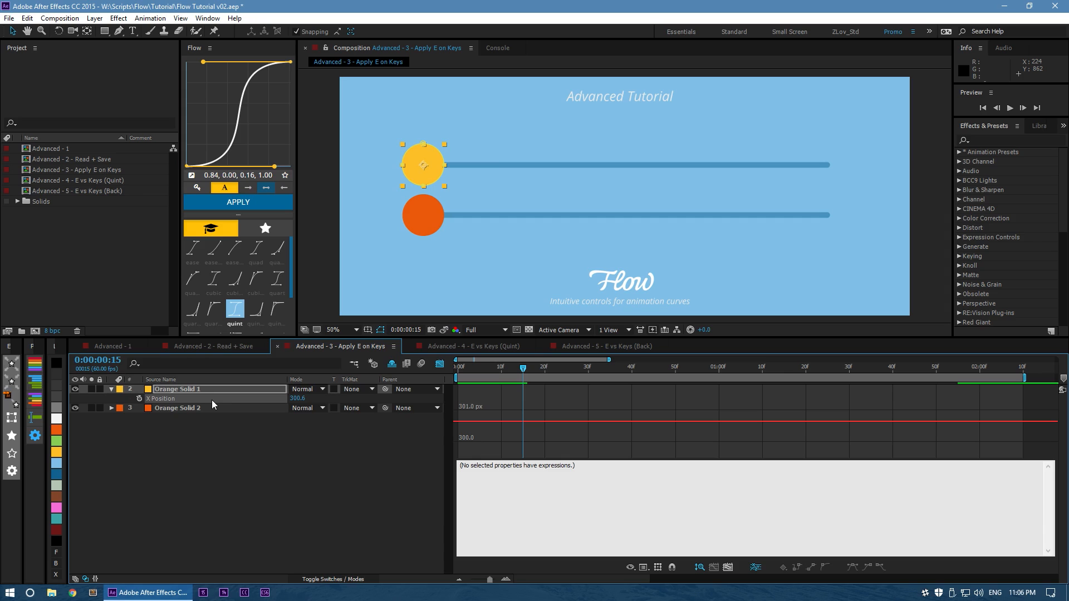
left_click(238, 202)
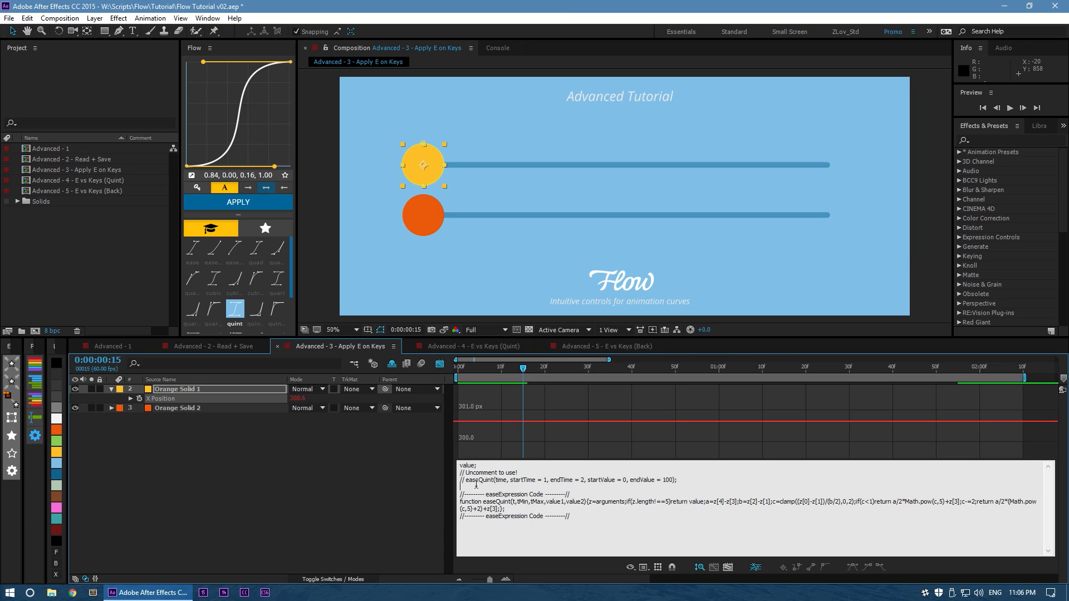
left_click(474, 345)
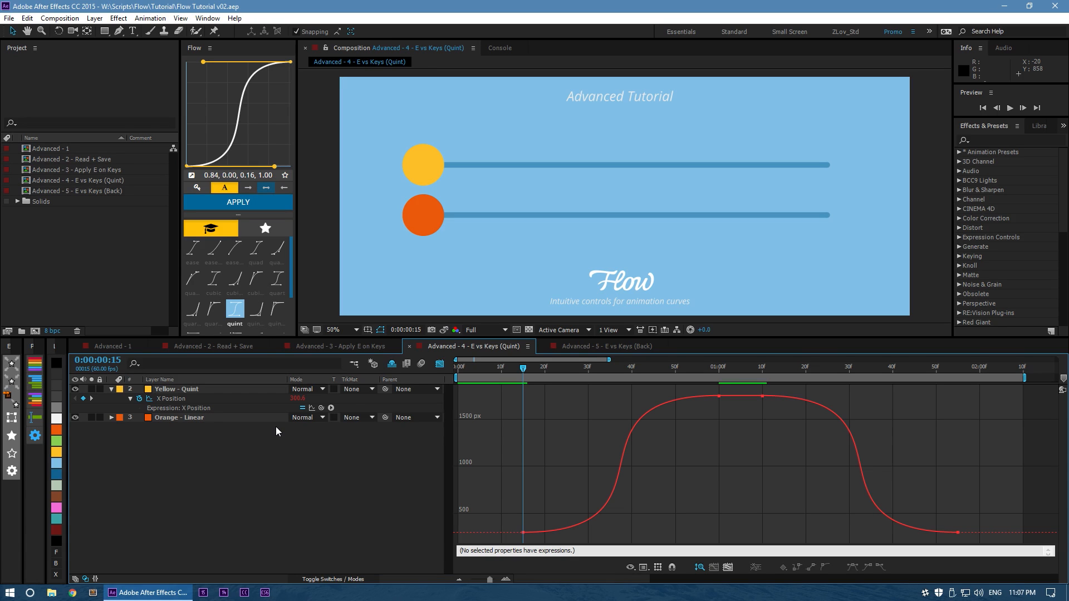
mouse_move(266, 428)
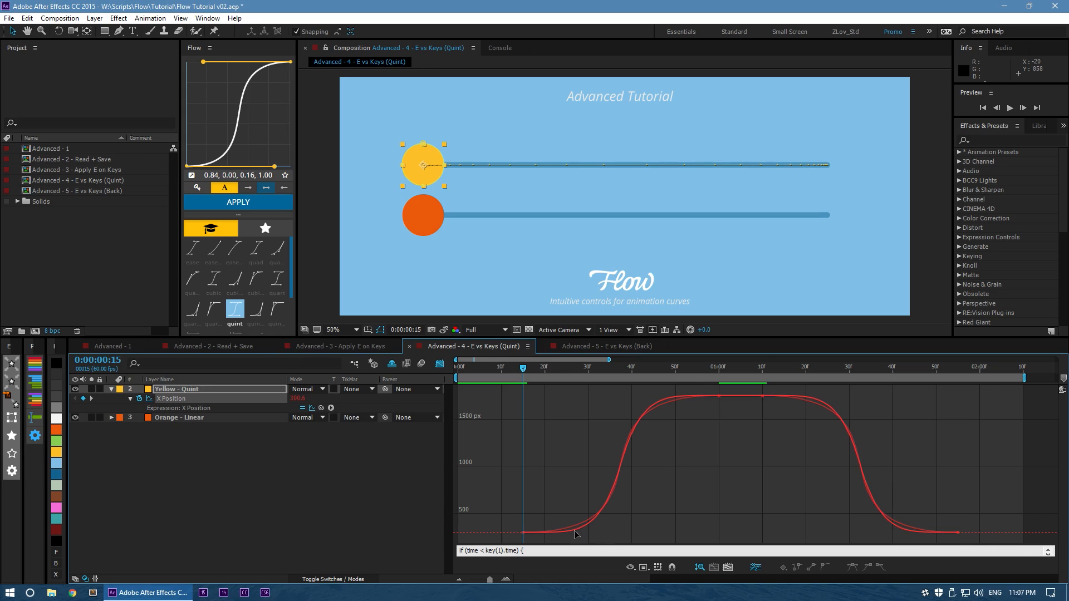
mouse_move(677, 447)
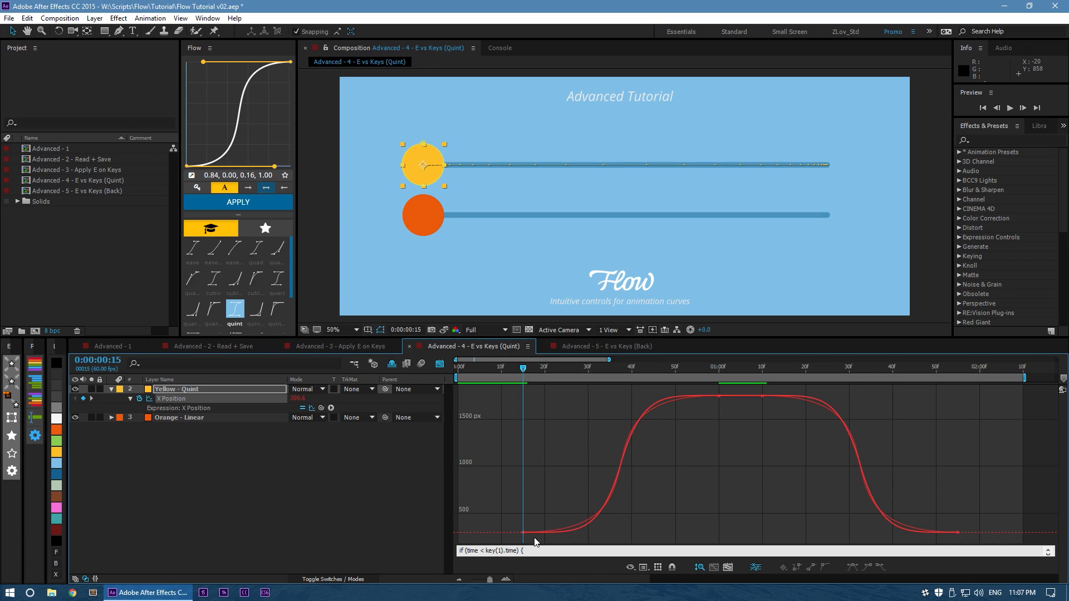
mouse_move(842, 419)
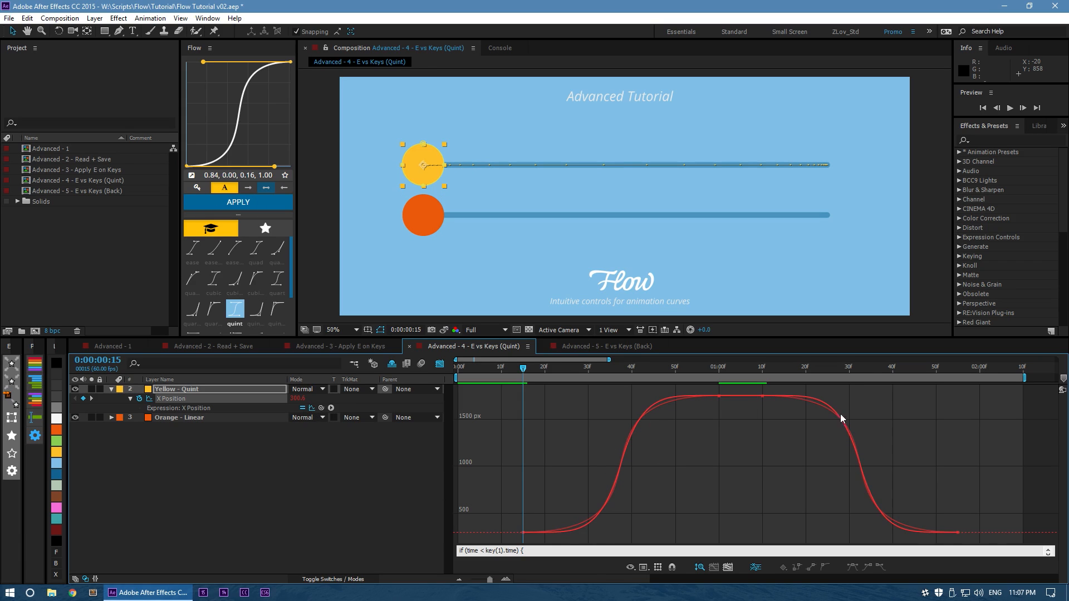
mouse_move(749, 500)
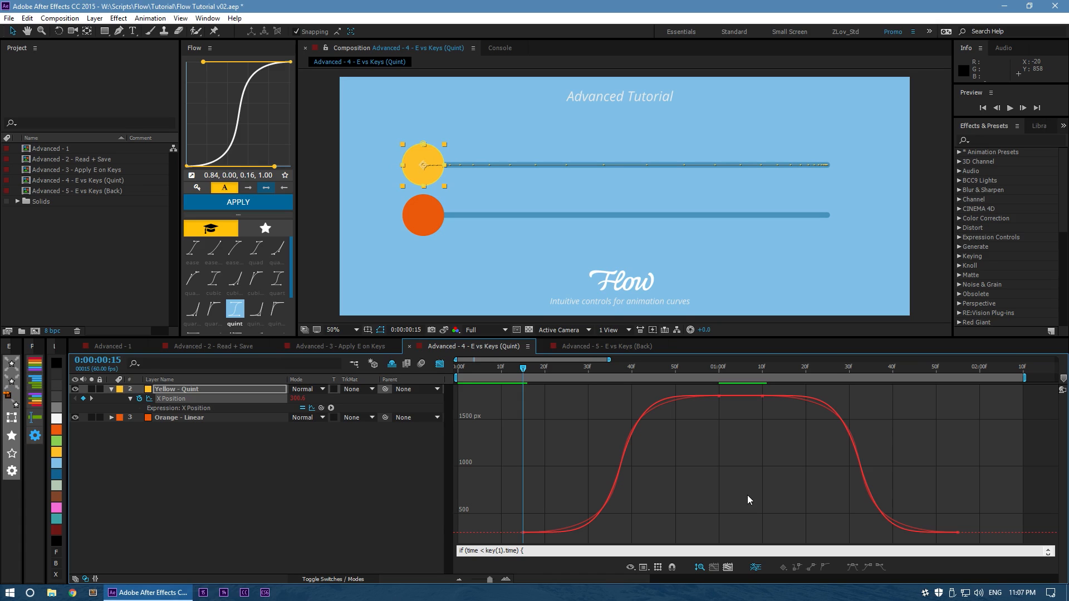
mouse_move(717, 479)
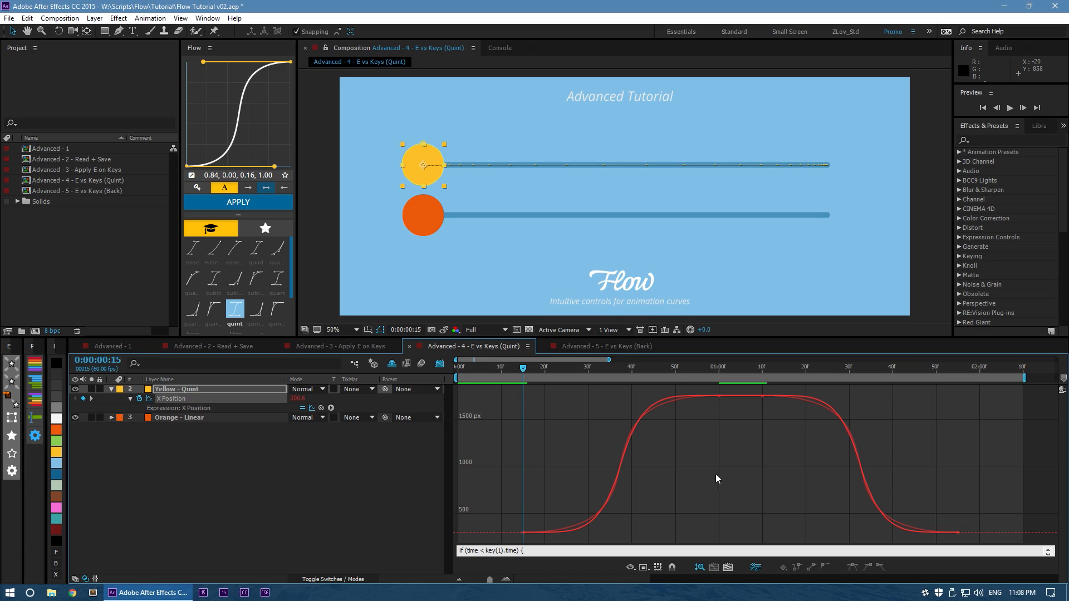
mouse_move(641, 353)
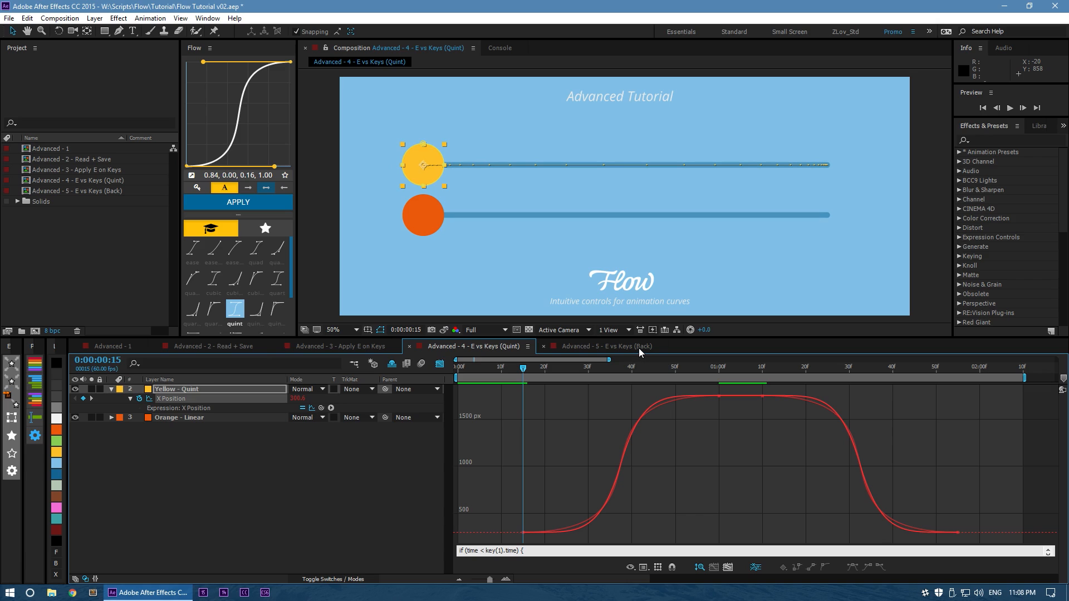
Switch to the Advanced - 5 - E vs Keys (Back) composition to inspect its overshooting X Position curves.
left_click(605, 346)
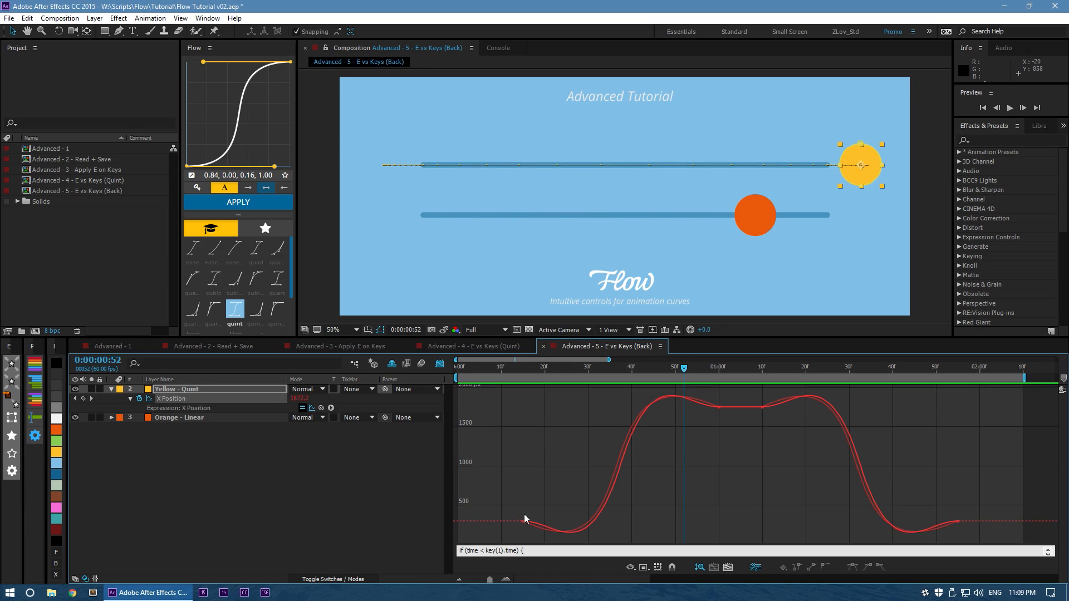
mouse_move(612, 497)
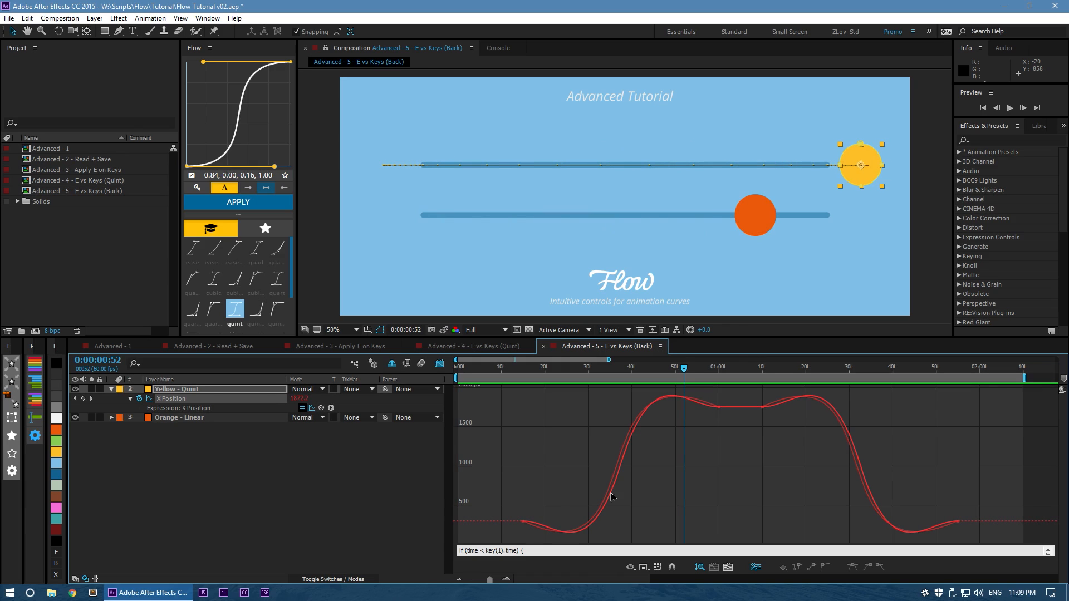